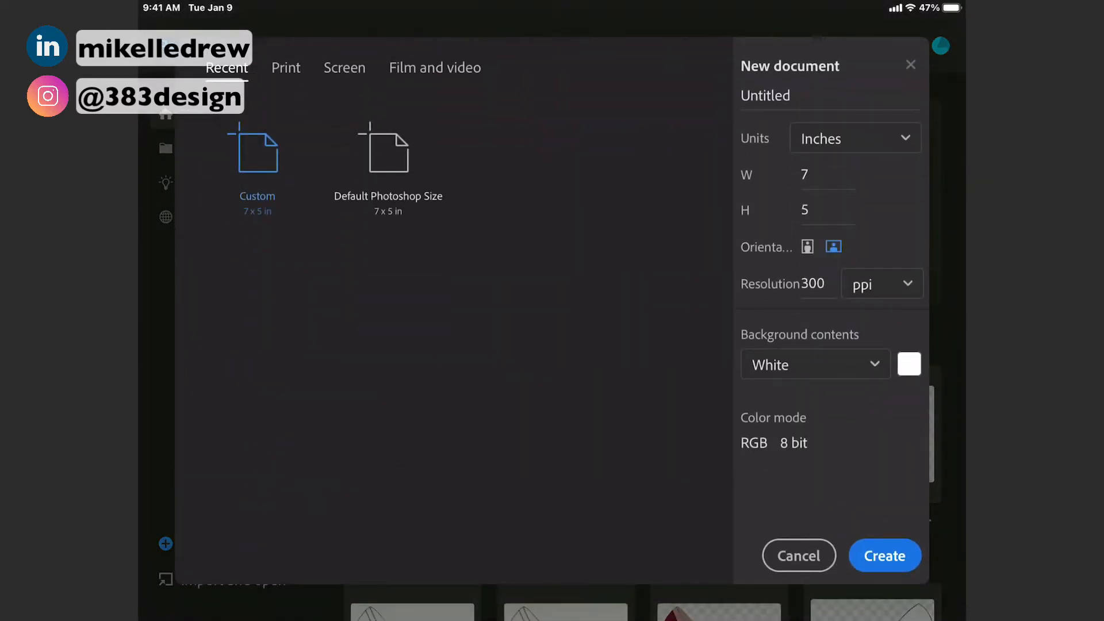
Step: Create the new 7 × 5 in, 300 ppi document with a white background
left_click(884, 556)
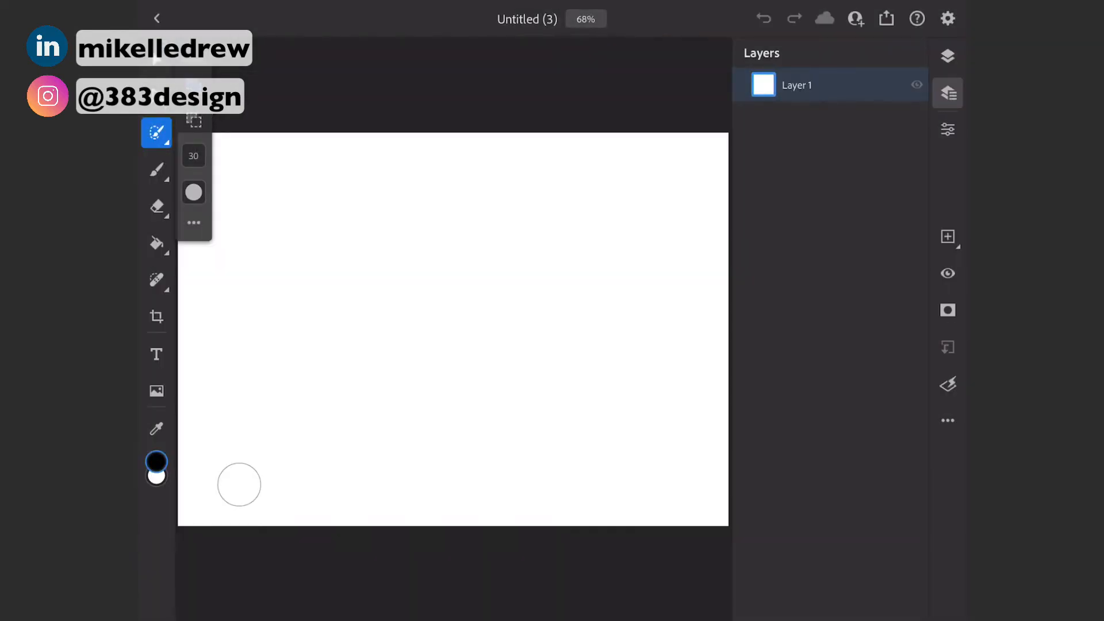
Step: Place the jacket front flat from the Women's Flats fashion library onto the canvas
left_click(155, 391)
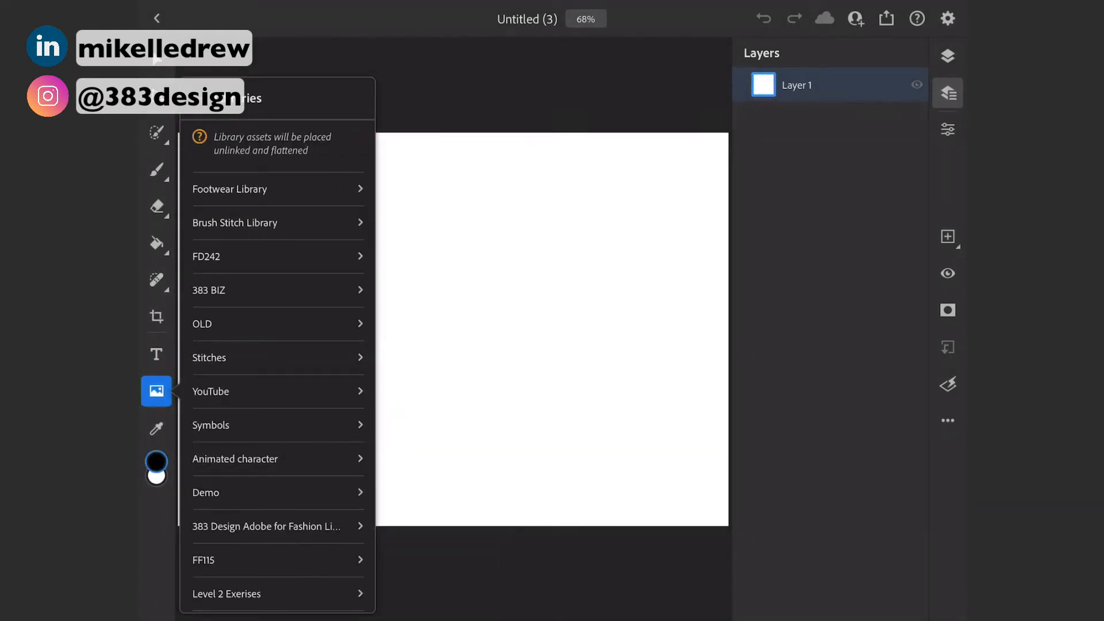
left_click(209, 290)
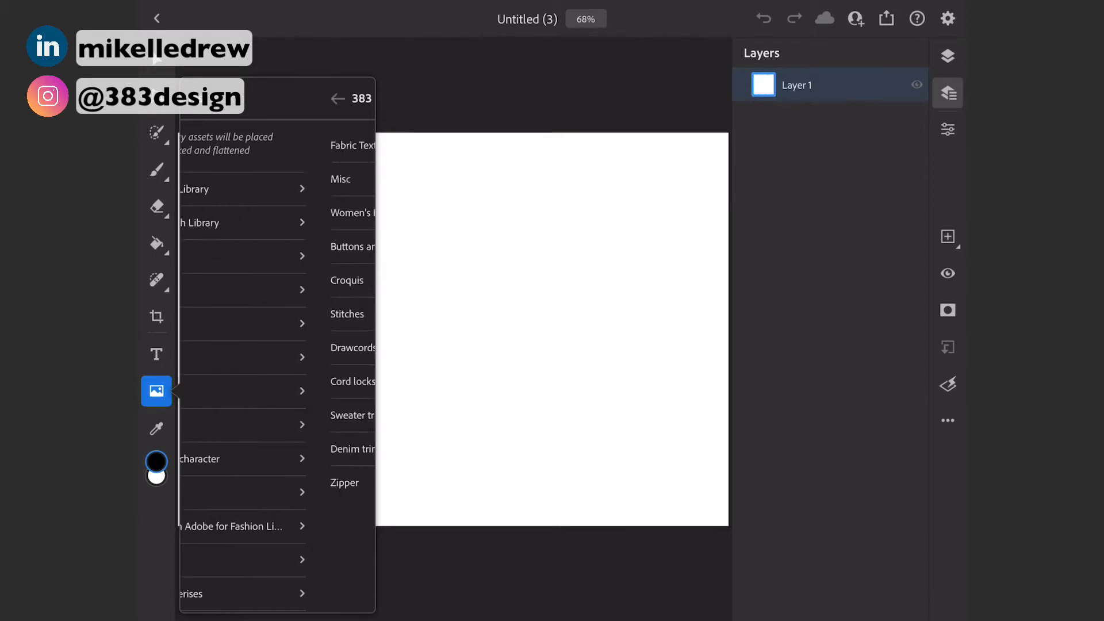
left_click(353, 213)
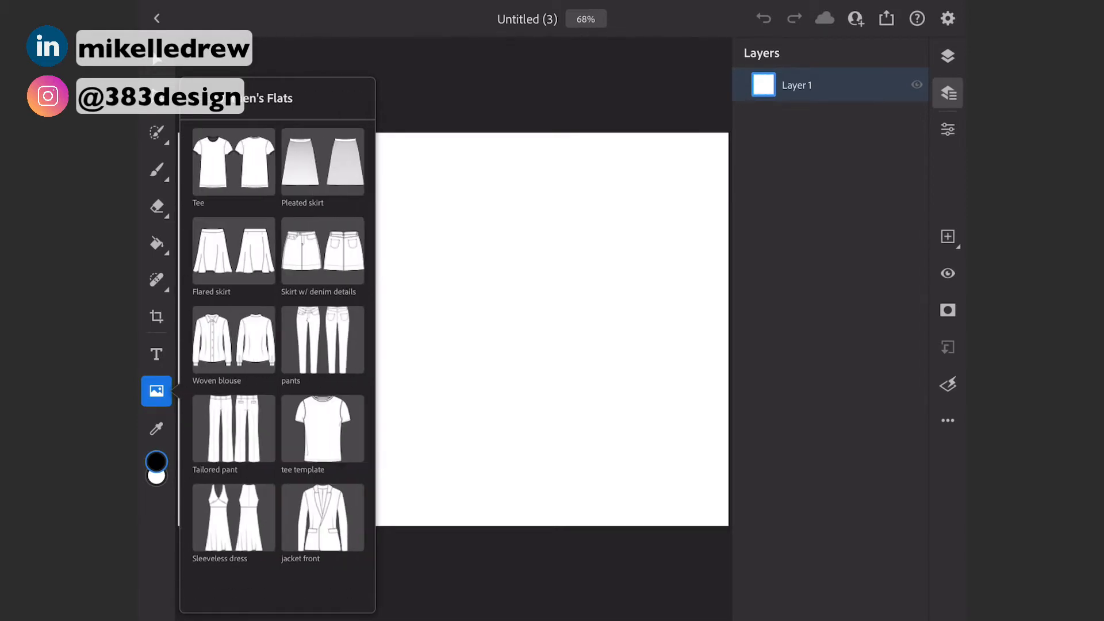
left_click(322, 518)
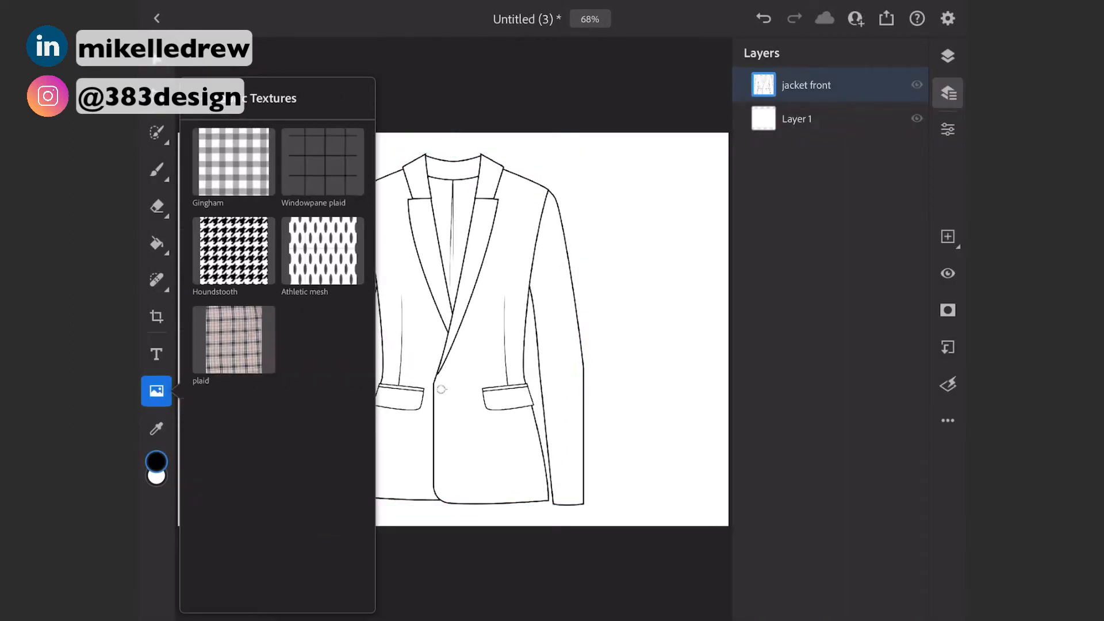
Step: Place the plaid fabric texture as a new layer and quick-select the jacket's left lapel
left_click(232, 341)
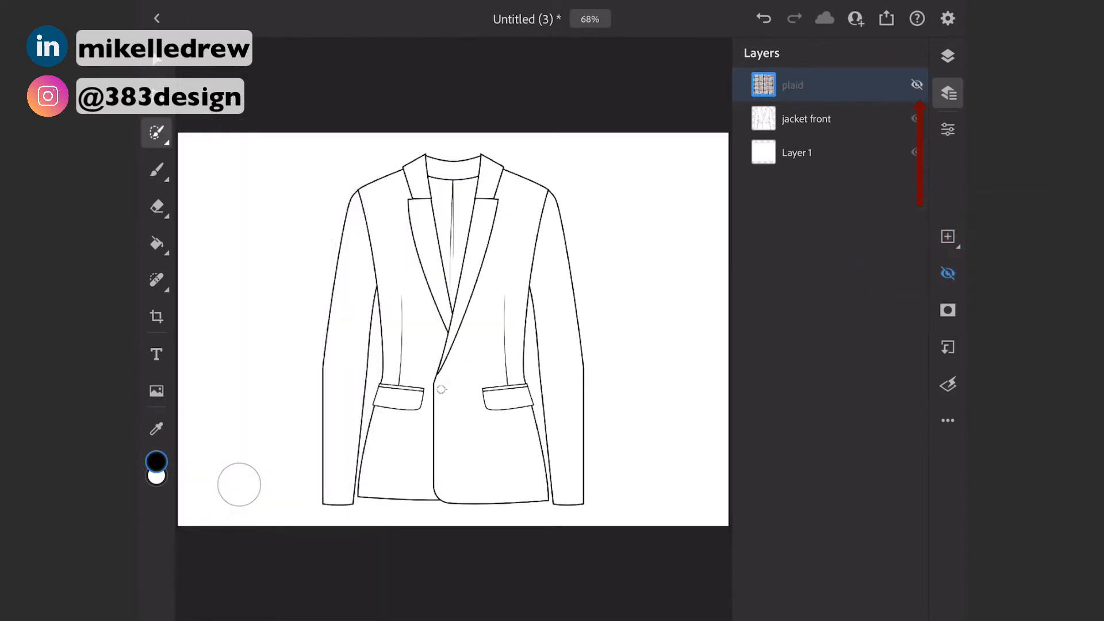
left_click(157, 133)
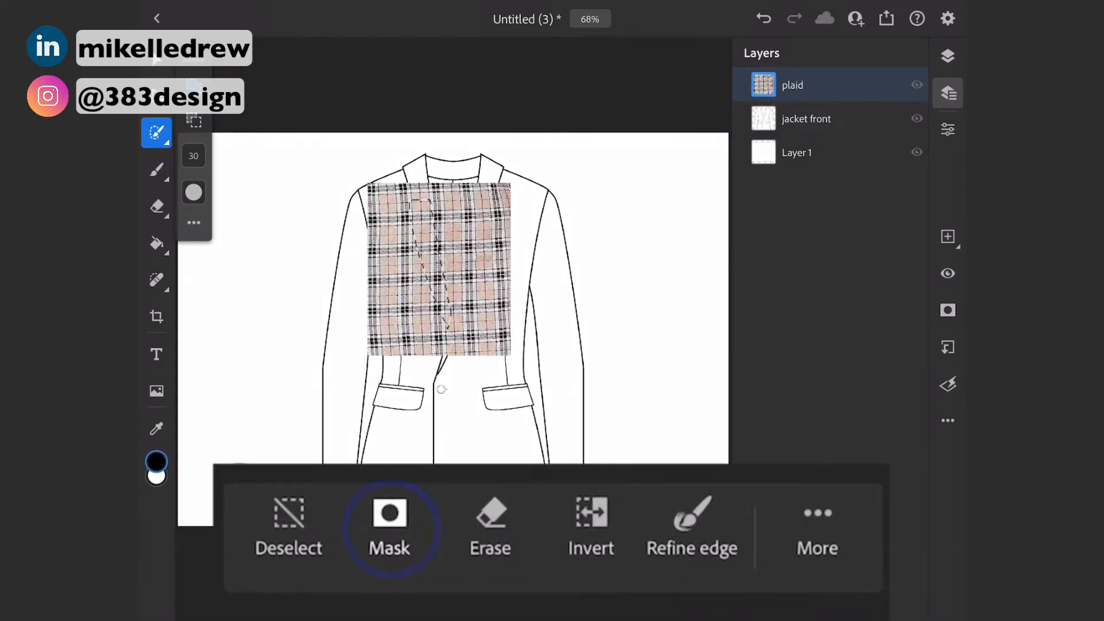
Step: Mask the plaid layer to the left-lapel selection so plaid shows only there
left_click(390, 511)
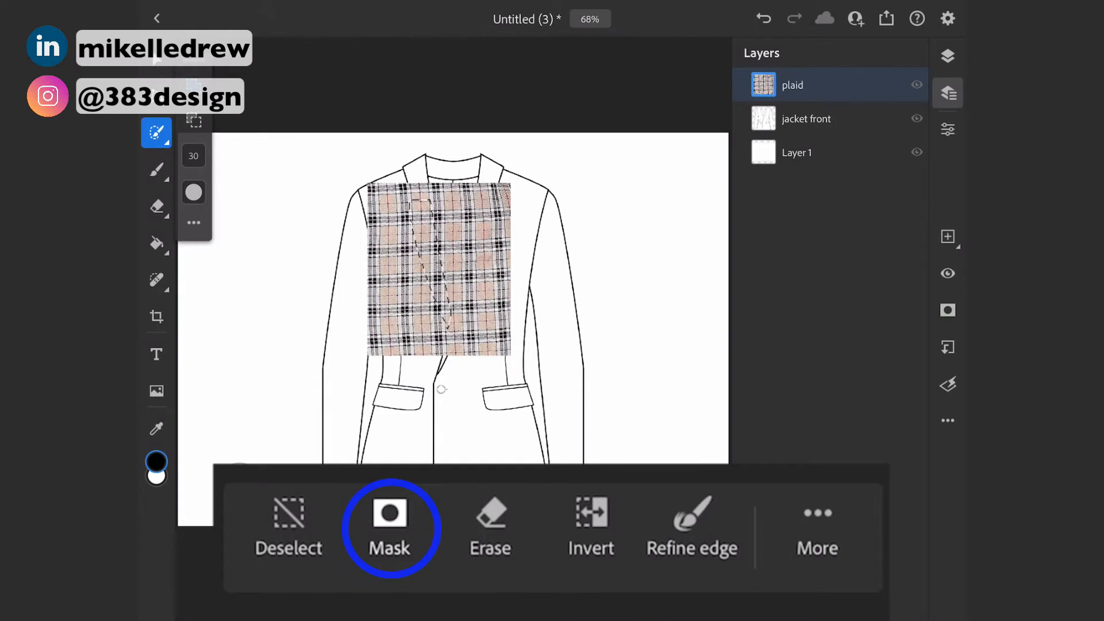
left_click(389, 529)
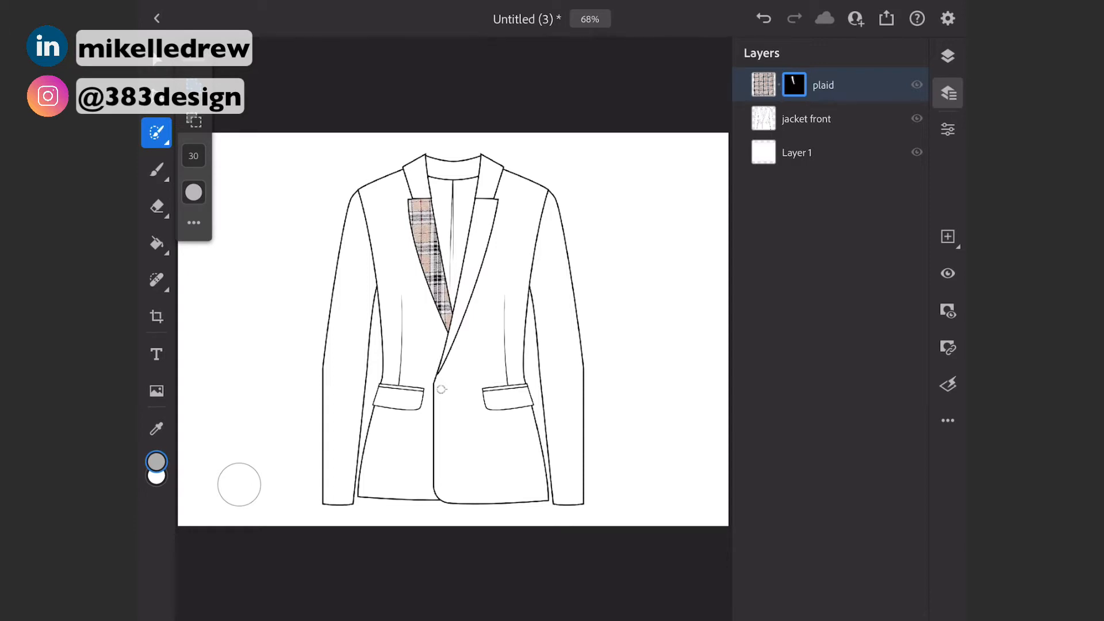
left_click(949, 347)
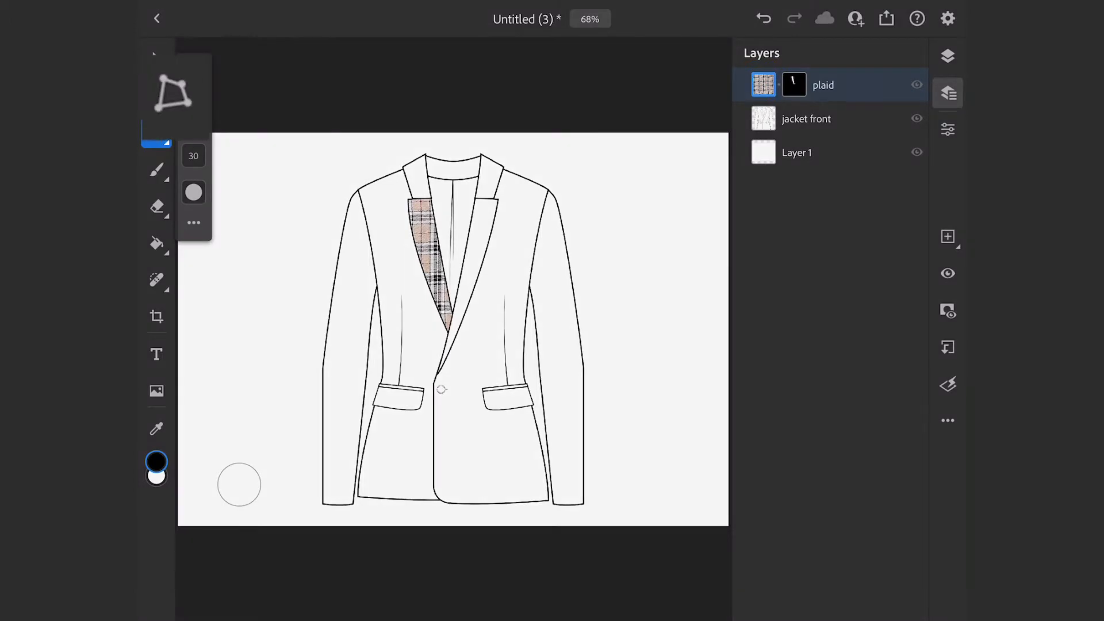
Step: Rotate the masked plaid layer so its stripes follow the lapel's angle
left_click(156, 92)
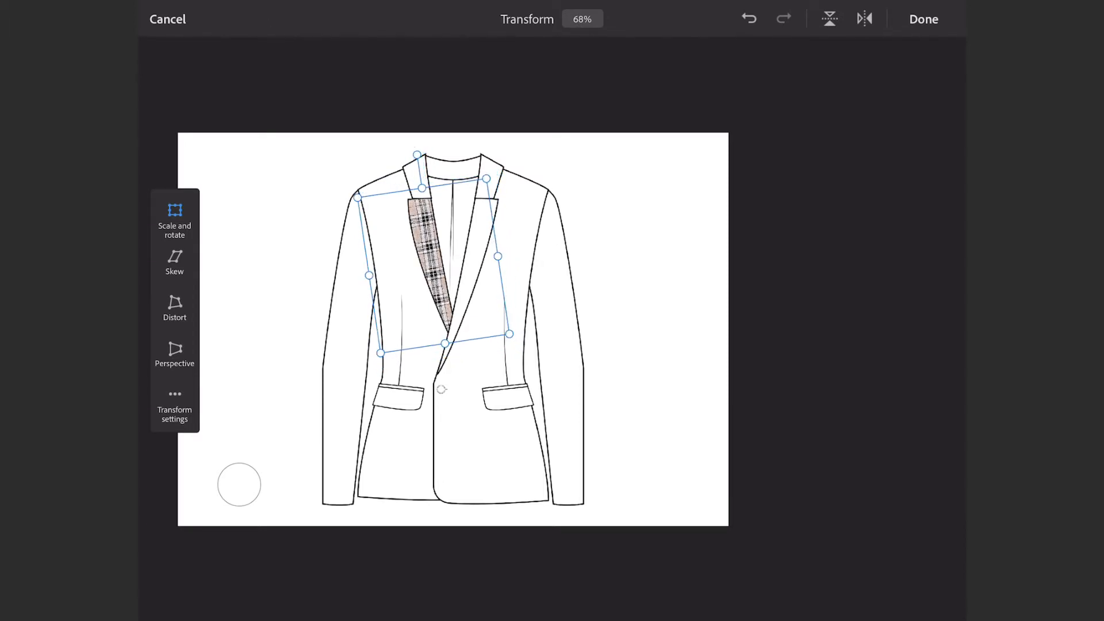
left_click(924, 20)
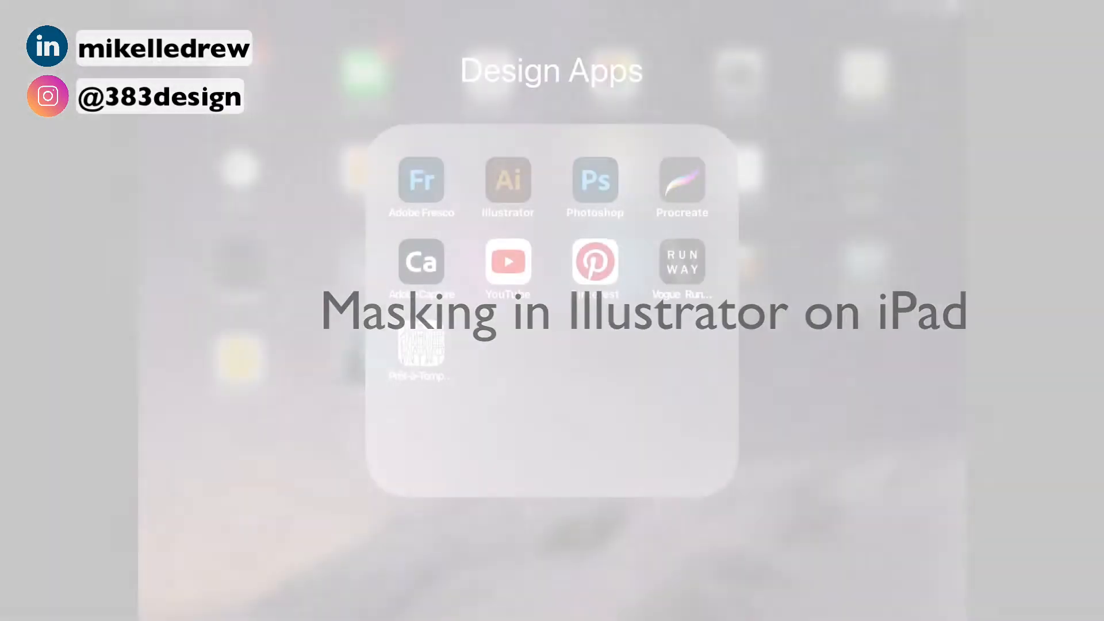
Step: Start a new blank Illustrator document and browse the Creative Cloud libraries
left_click(507, 185)
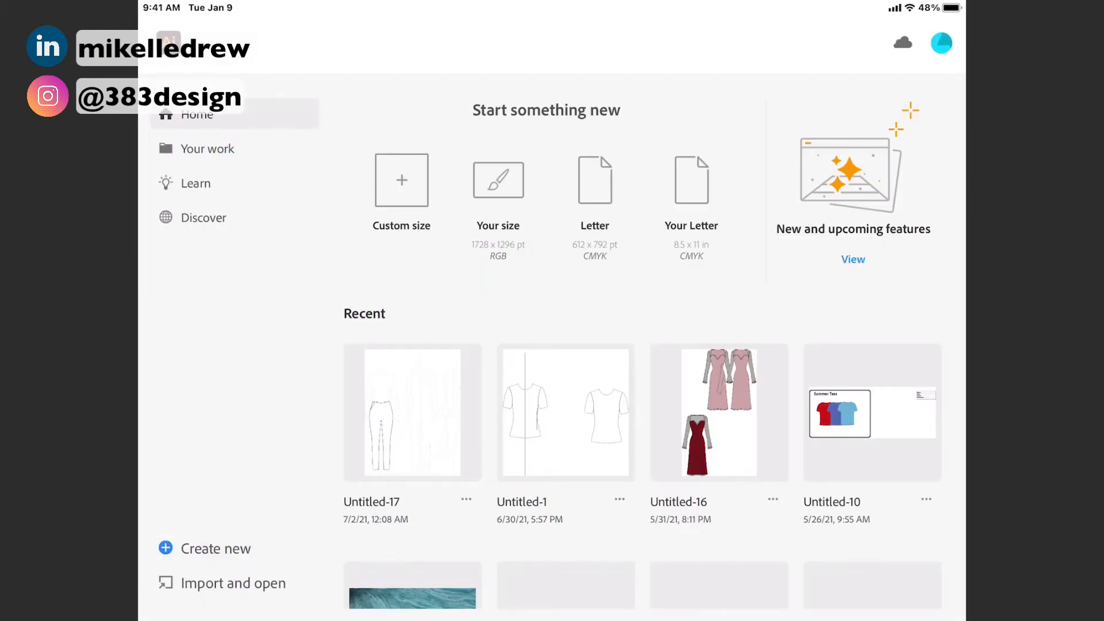
left_click(401, 181)
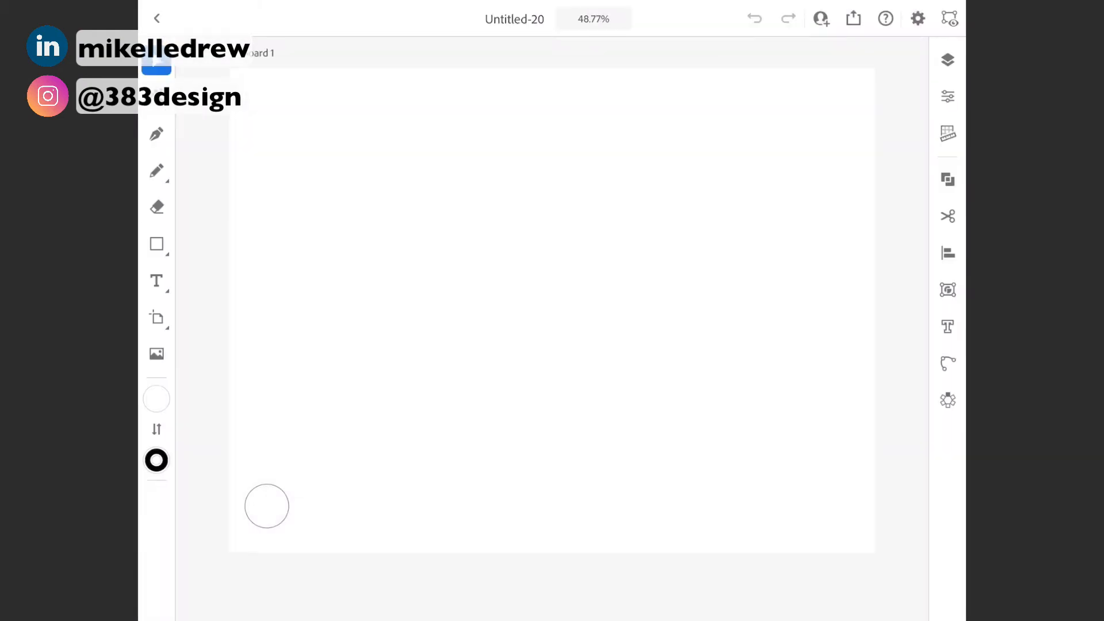
left_click(156, 354)
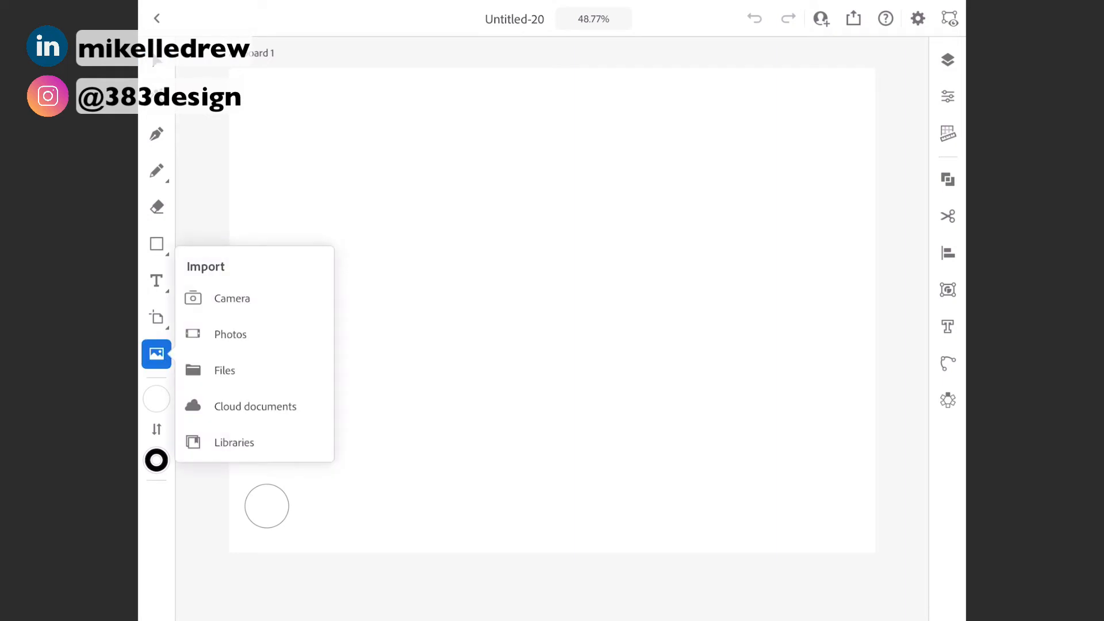
left_click(233, 441)
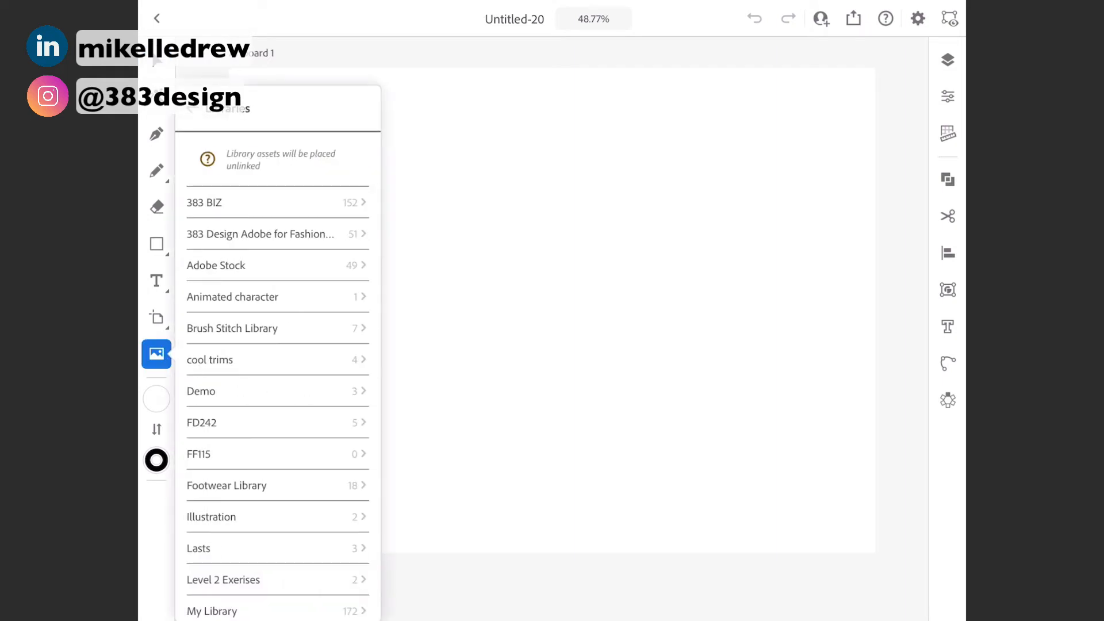
Step: Place the jacket front sketch from the fashion design library onto the artboard
left_click(260, 233)
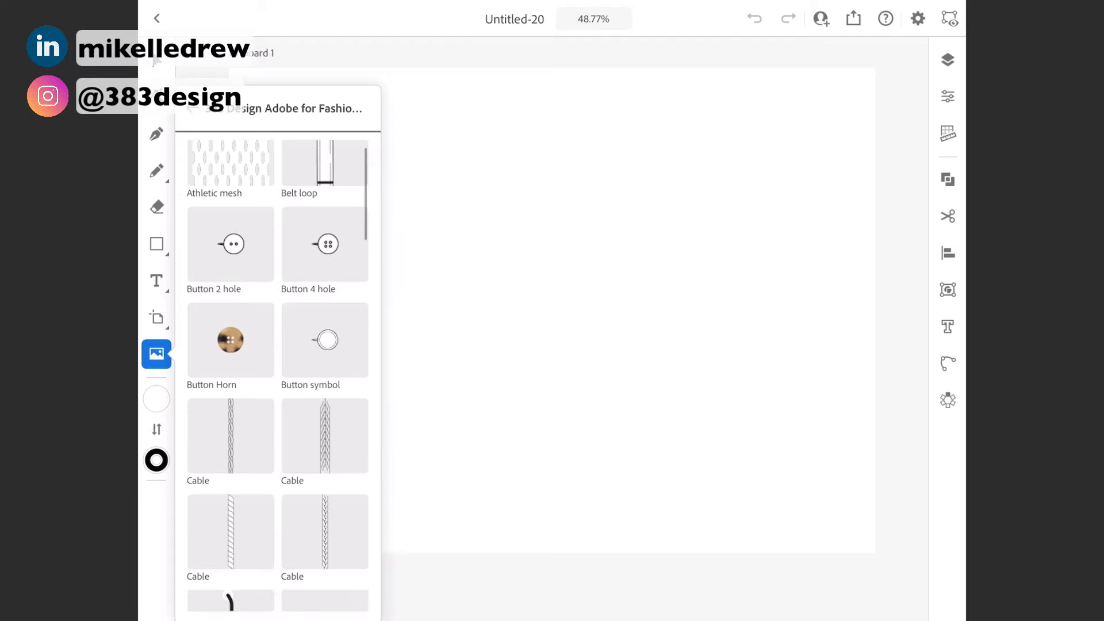
scroll("down", 3)
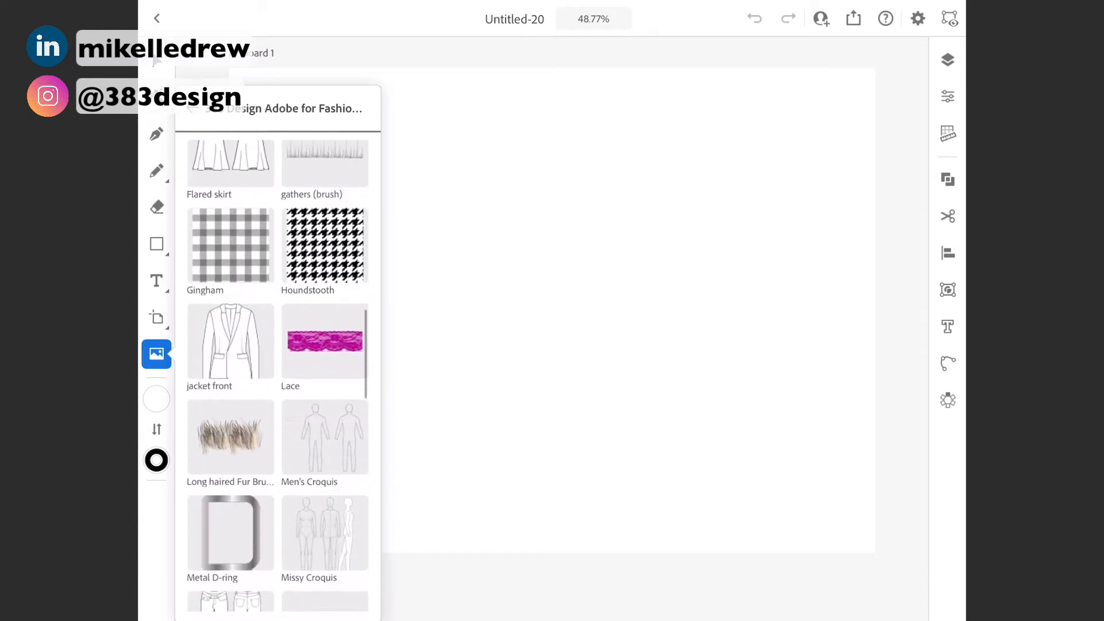
left_click(230, 341)
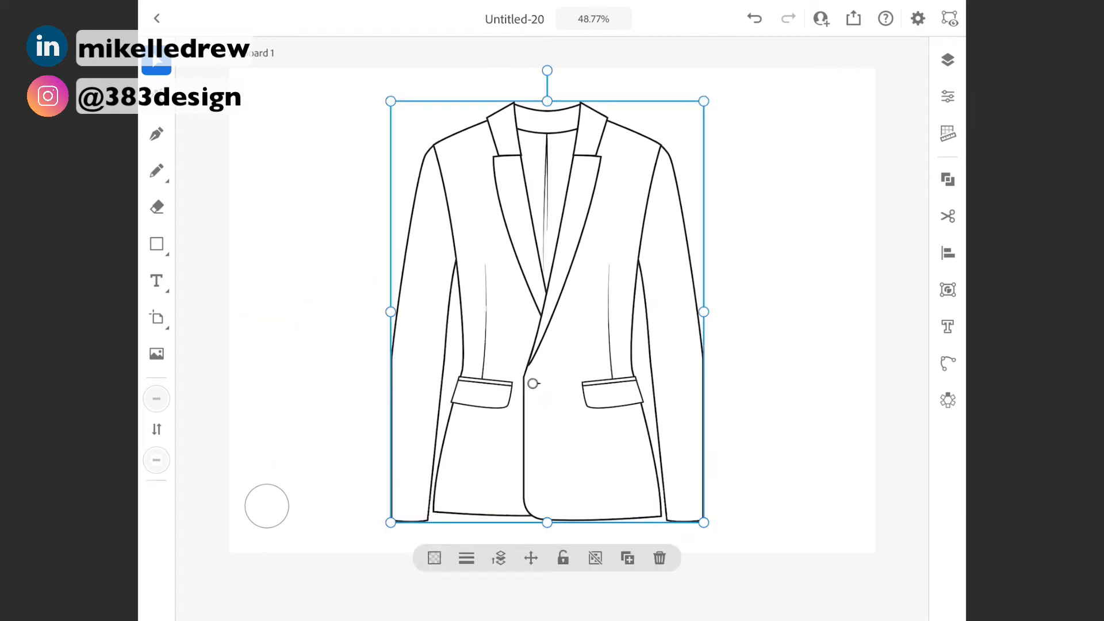
Step: Release the jacket sketch's clipping mask via the Object panel, then deselect it
left_click(947, 290)
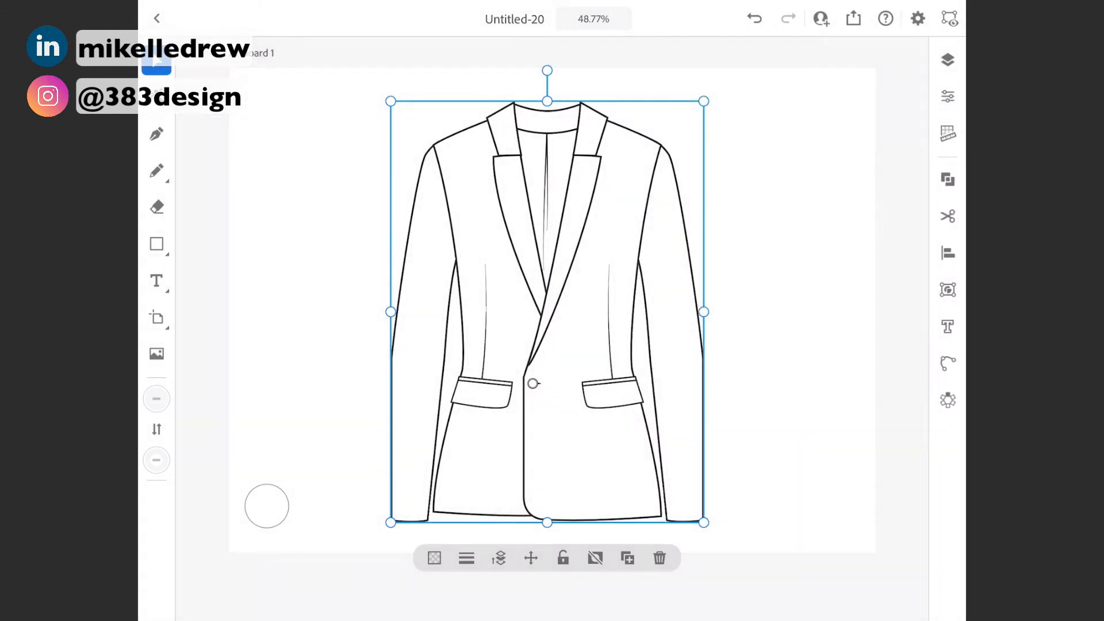
left_click(946, 290)
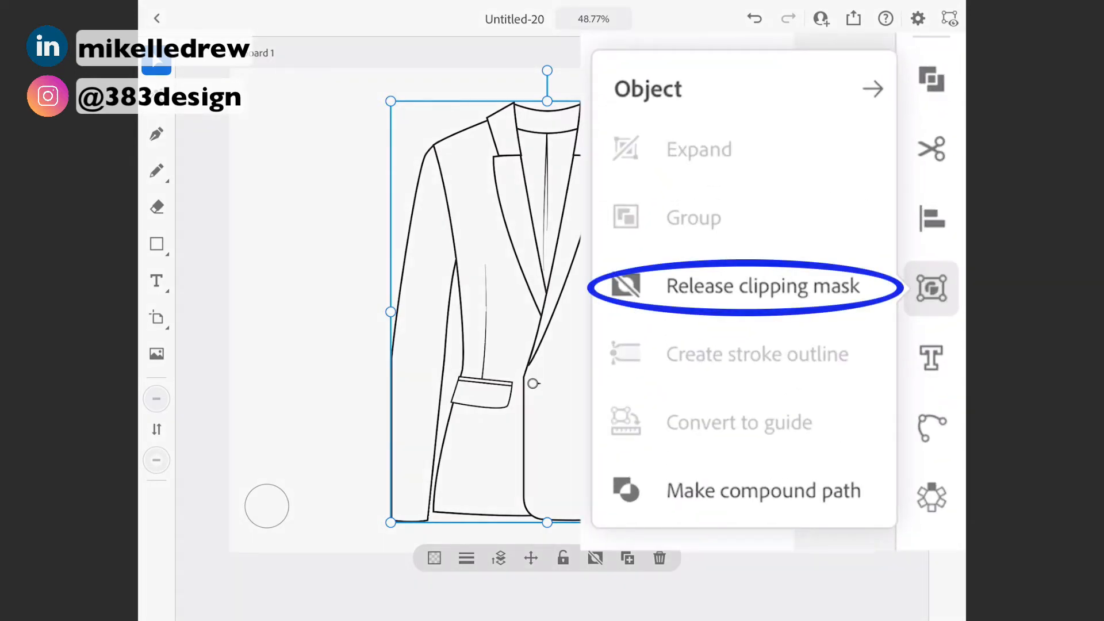
left_click(760, 286)
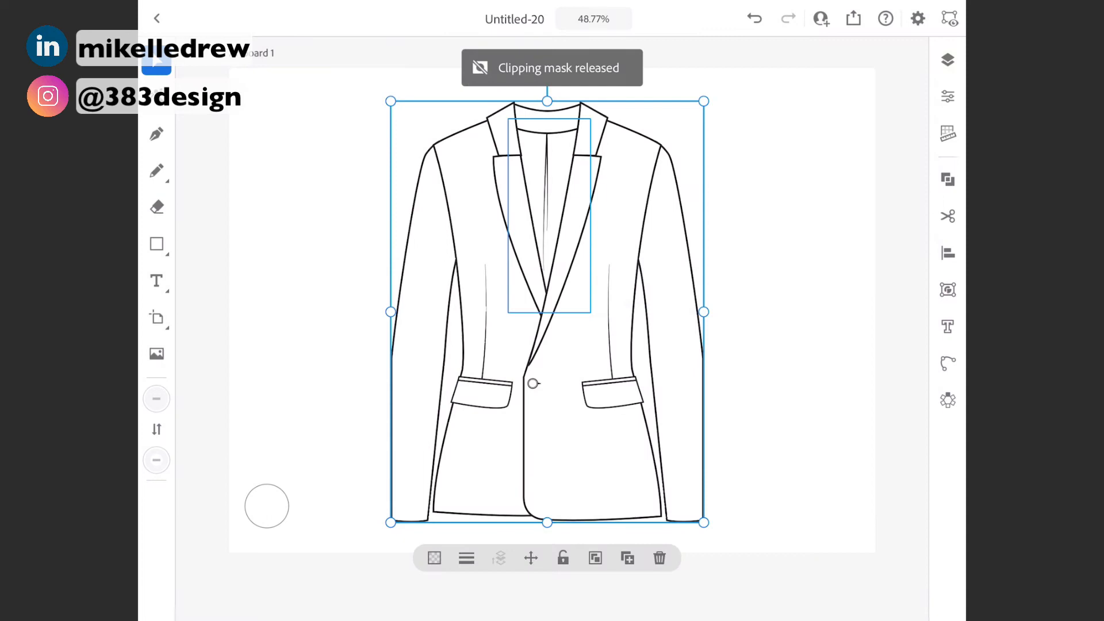
left_click(948, 290)
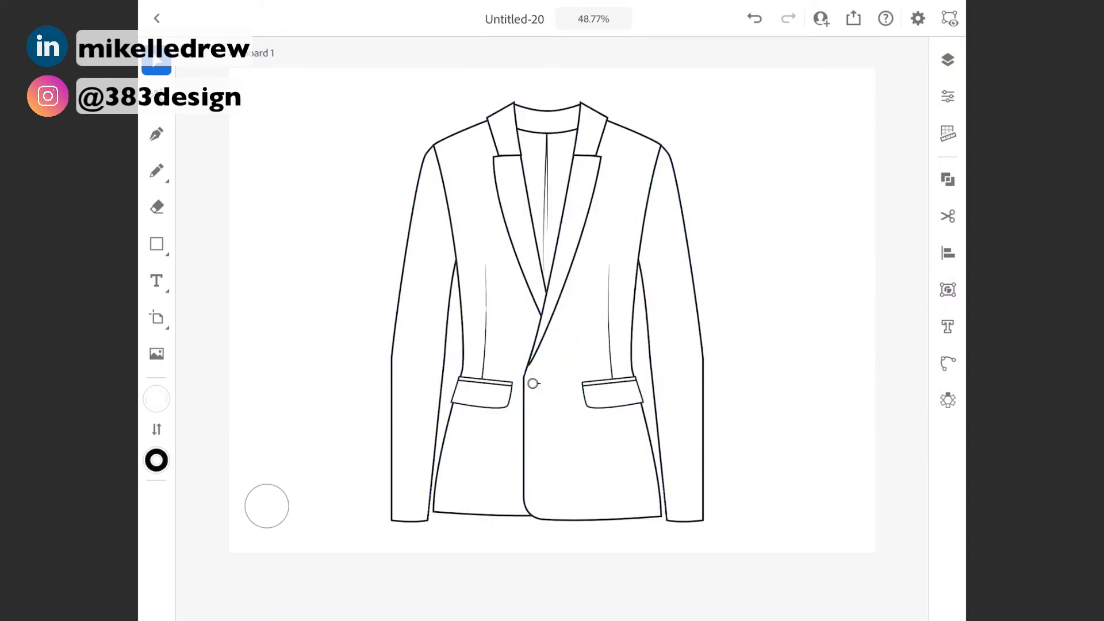
Step: Place the plaid asset, send it behind the jacket lines, and select it with the lapel
left_click(155, 353)
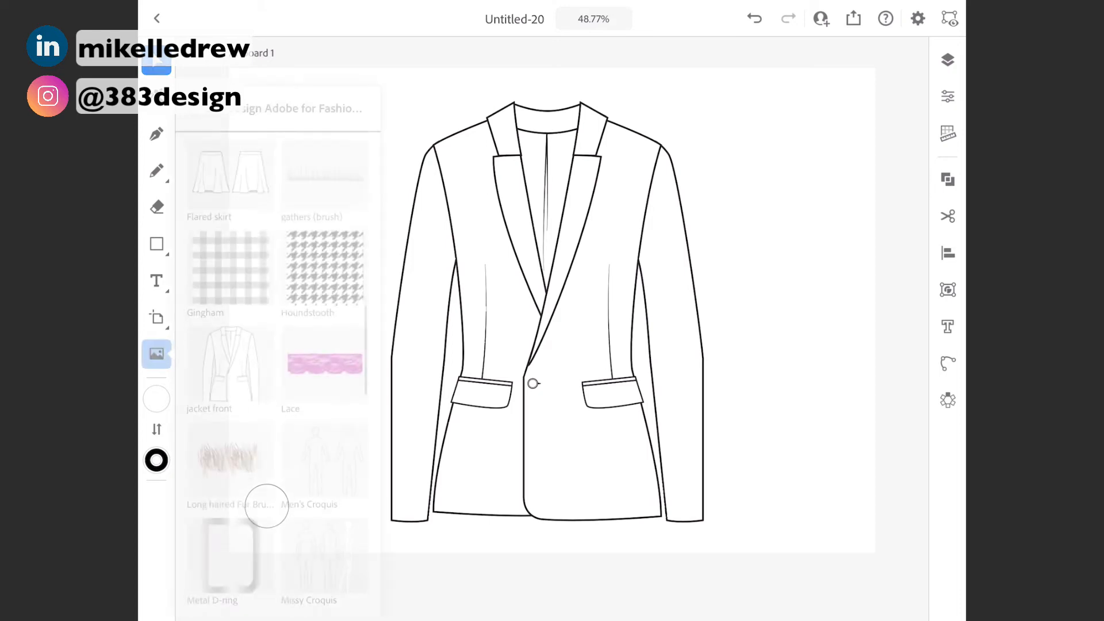
scroll("down", 3)
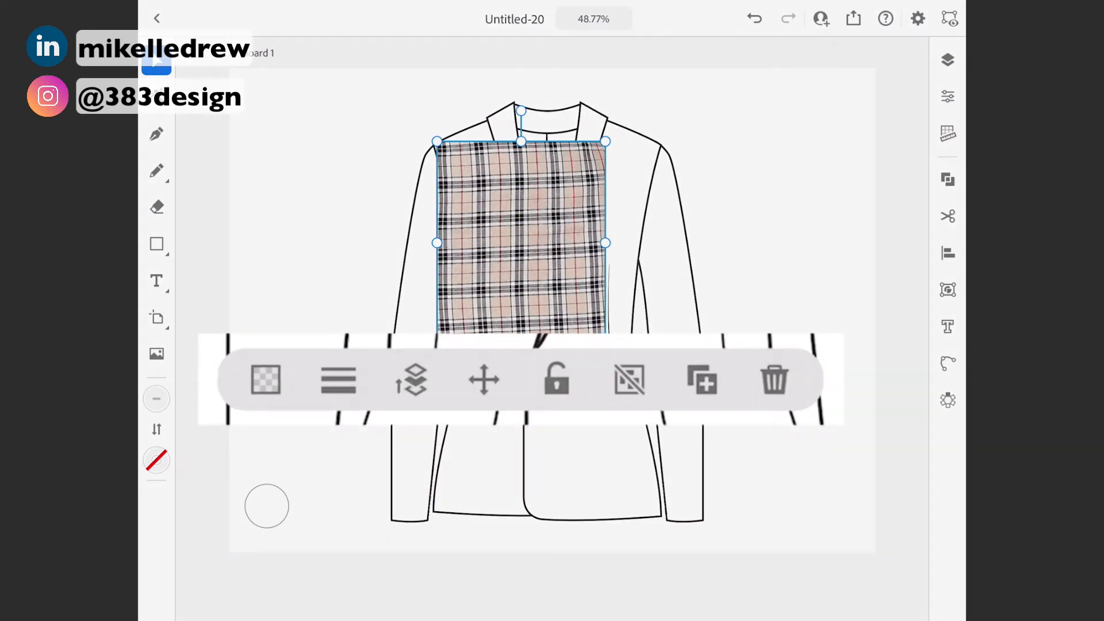
left_click(413, 379)
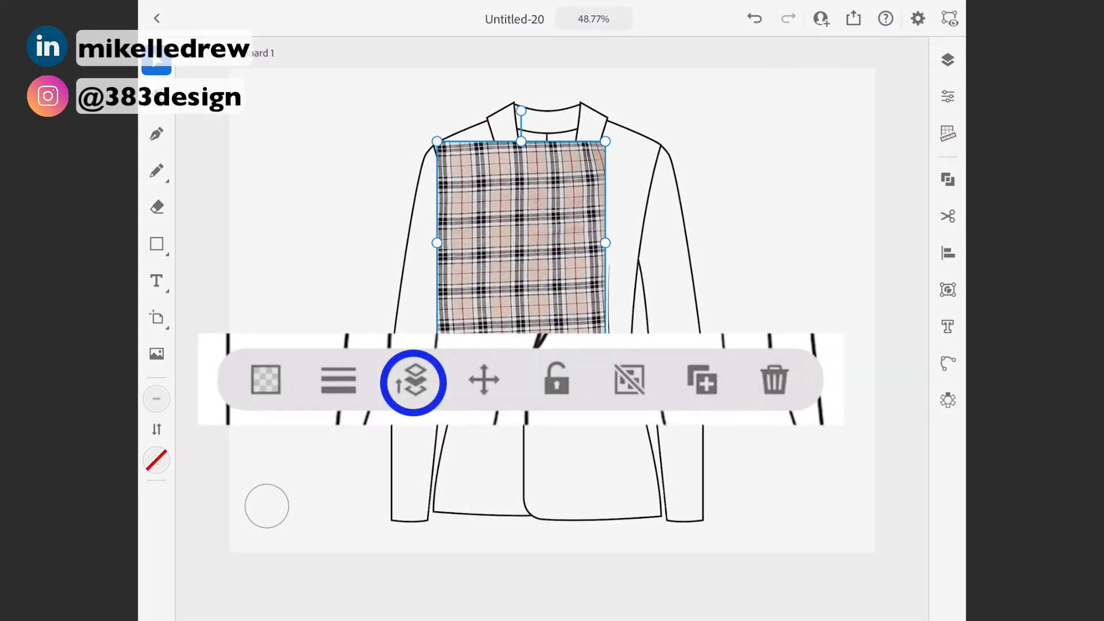
left_click(413, 380)
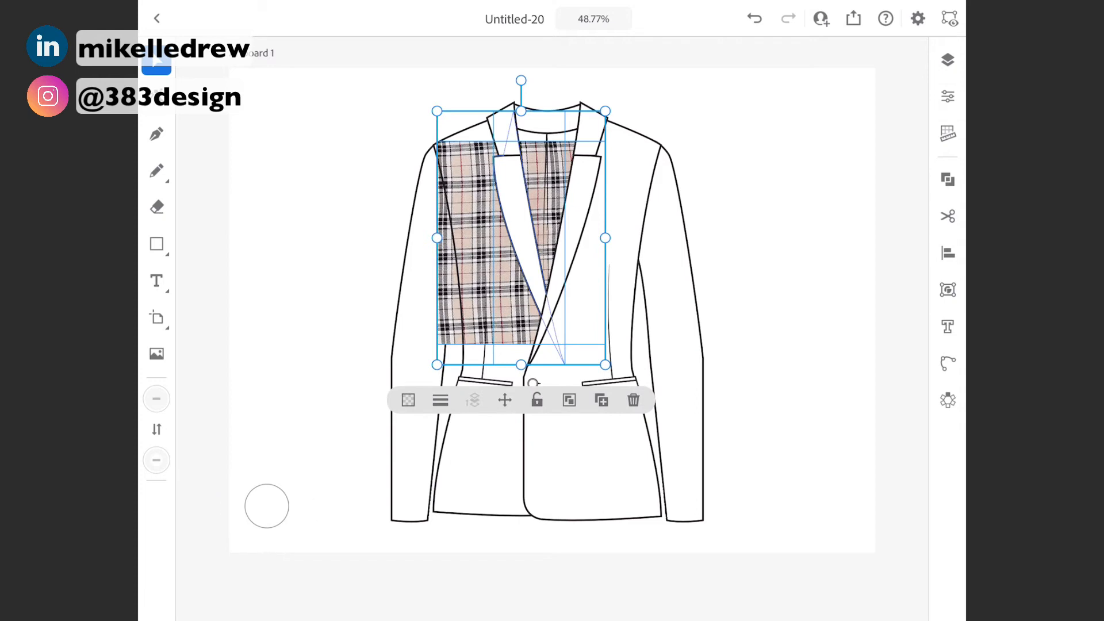
left_click(948, 290)
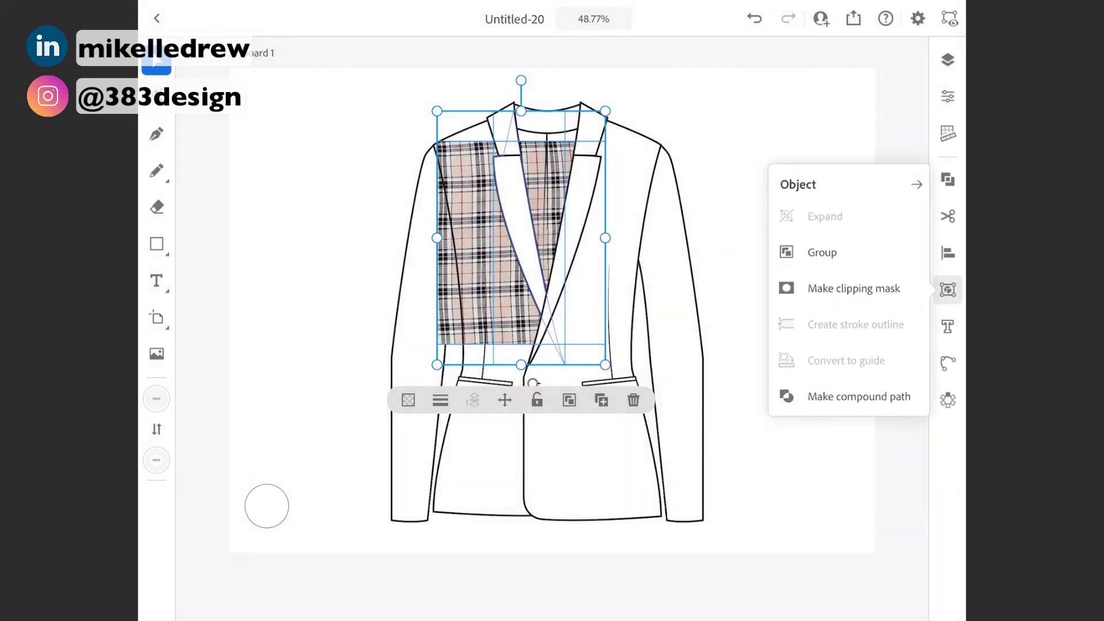
Step: Make a clipping mask clipping the plaid to the left lapel and select the mask path's points
left_click(852, 288)
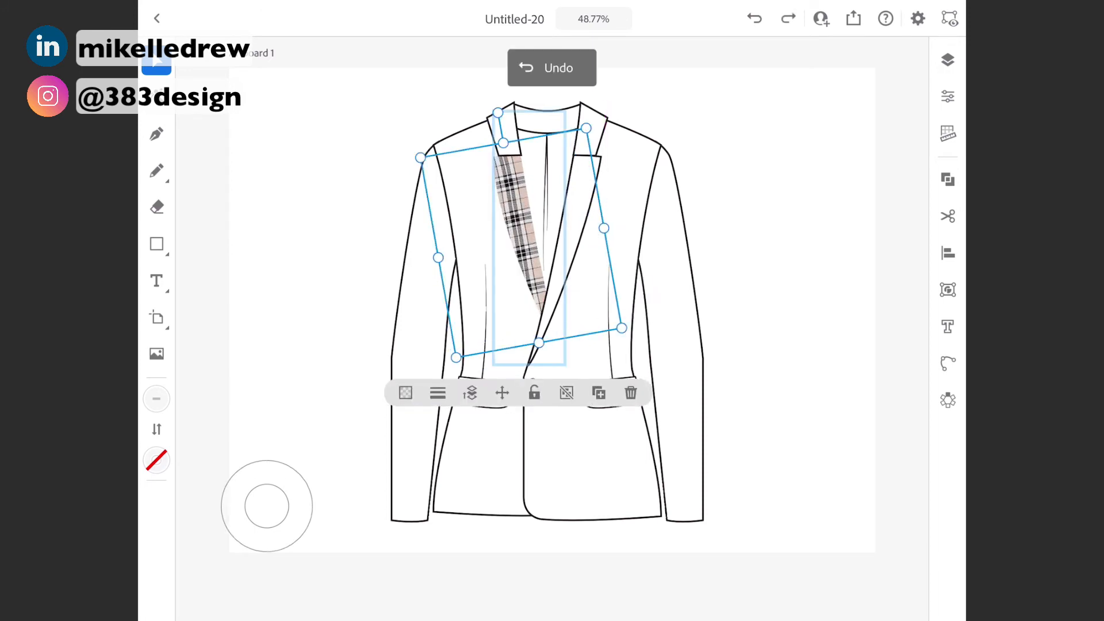
left_click(551, 68)
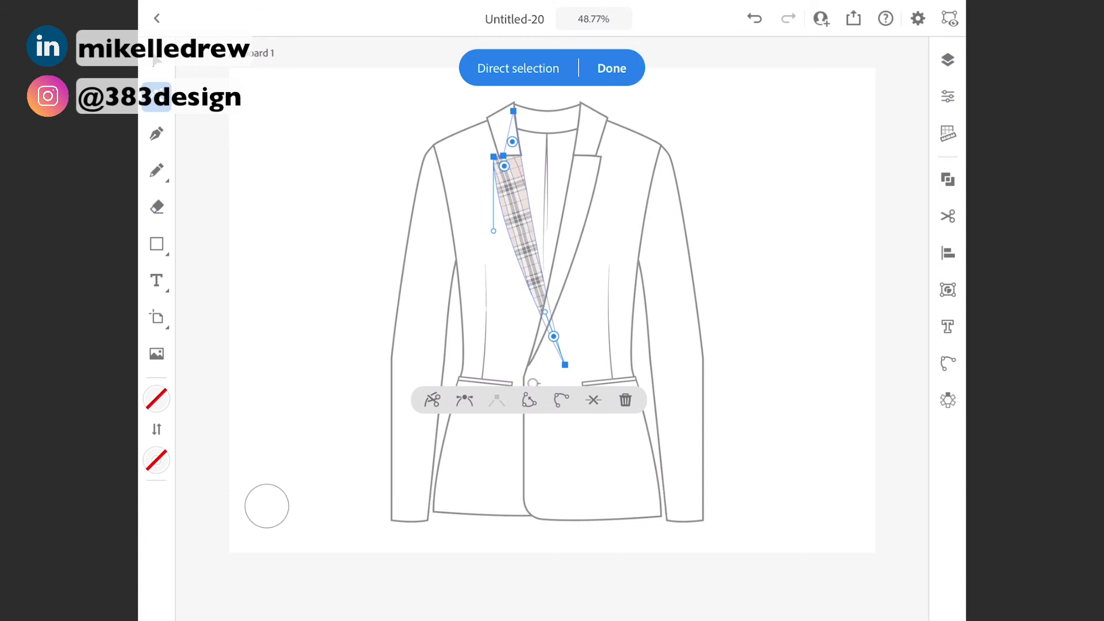
Step: Give the lapel mask path a black 4 pt stroke and finish path editing
left_click(156, 460)
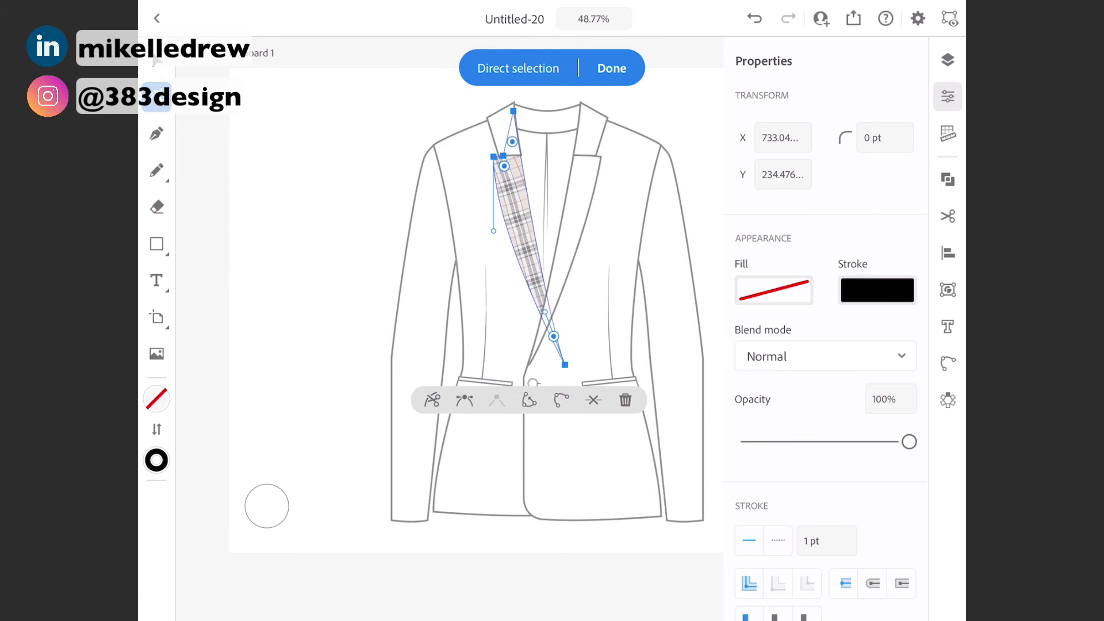
scroll("down", 3)
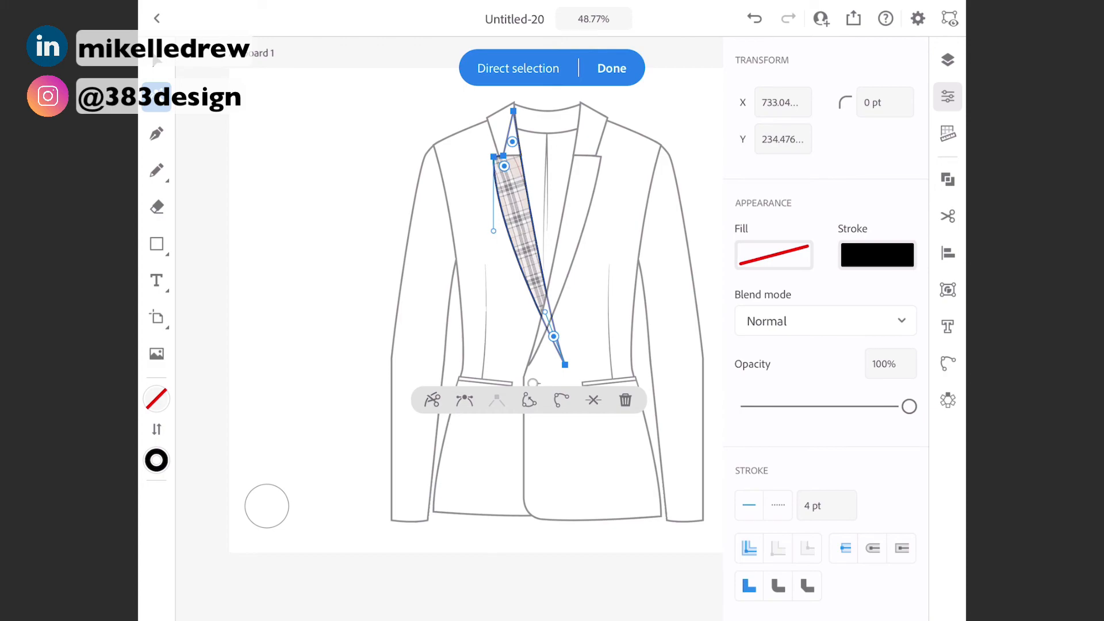
left_click(610, 67)
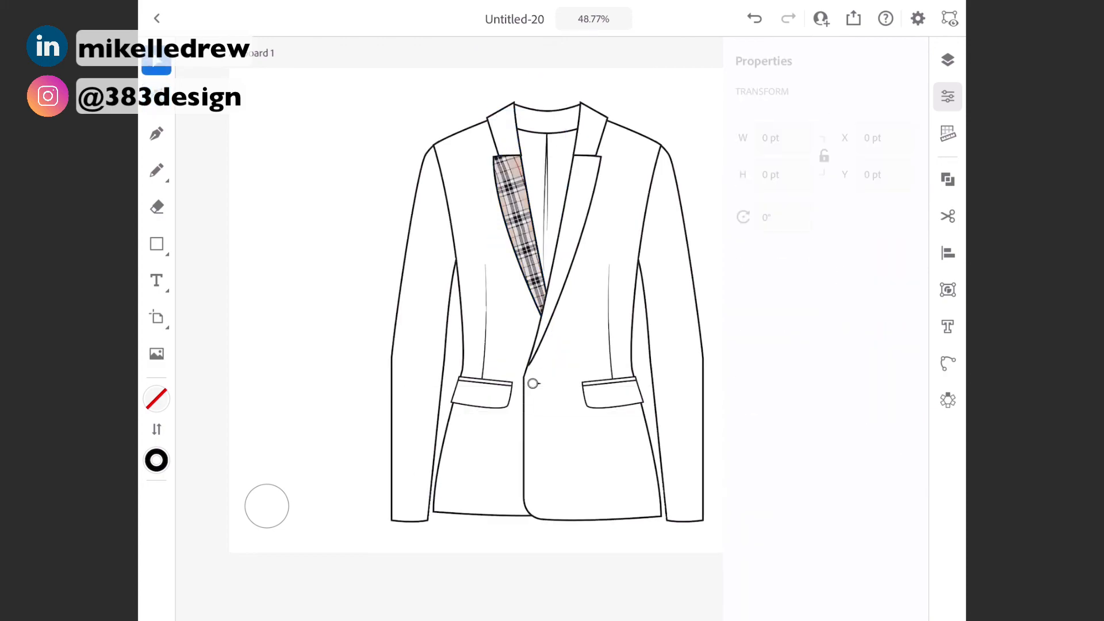